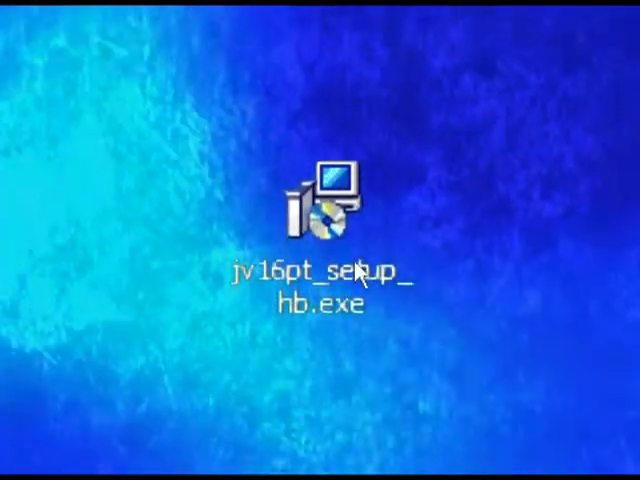
# Install jv16 PowerTools 2009 from jv16pt_setup_hb.exe with full installation and all default settings.
pyautogui.doubleClick(325, 205)
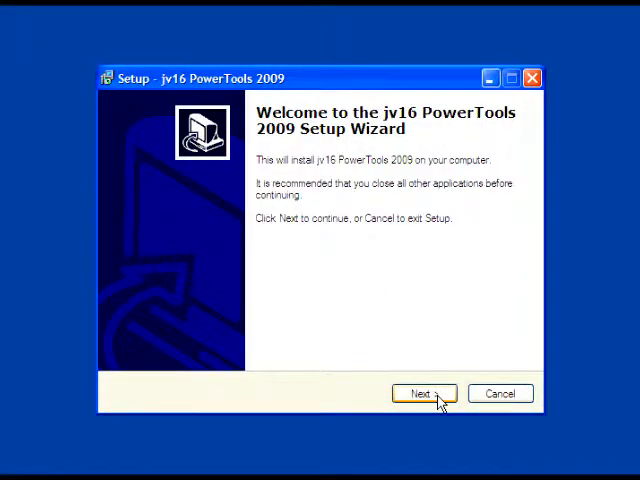
pyautogui.click(425, 393)
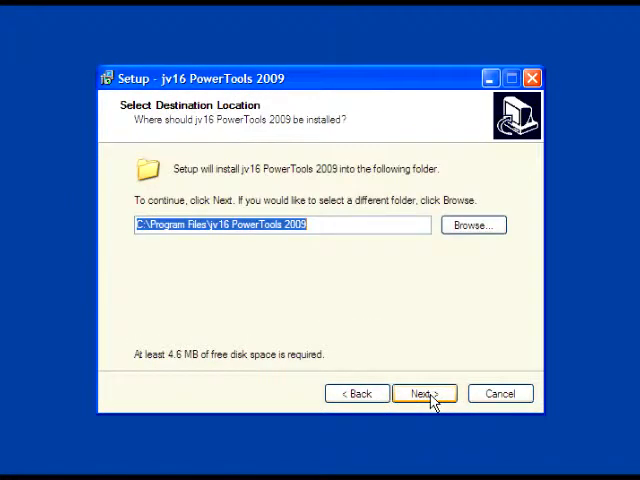
pyautogui.click(423, 393)
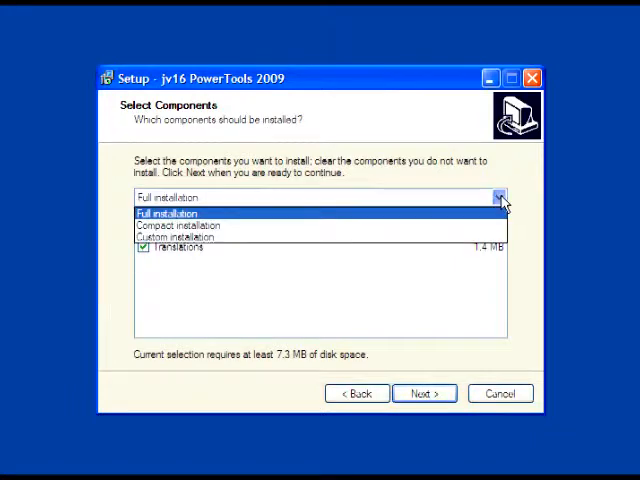
pyautogui.moveTo(520, 186)
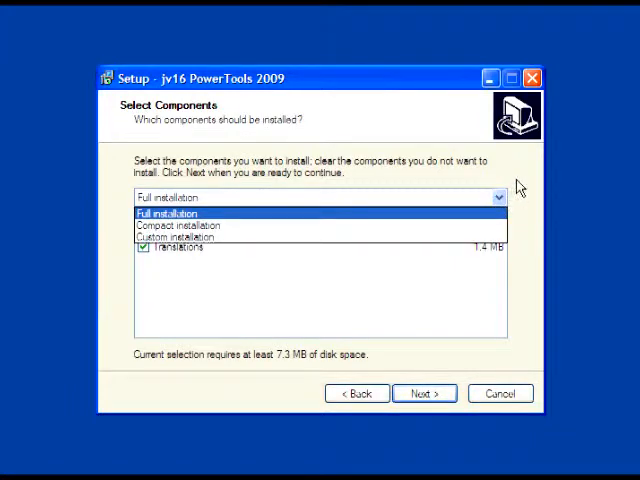
pyautogui.click(421, 393)
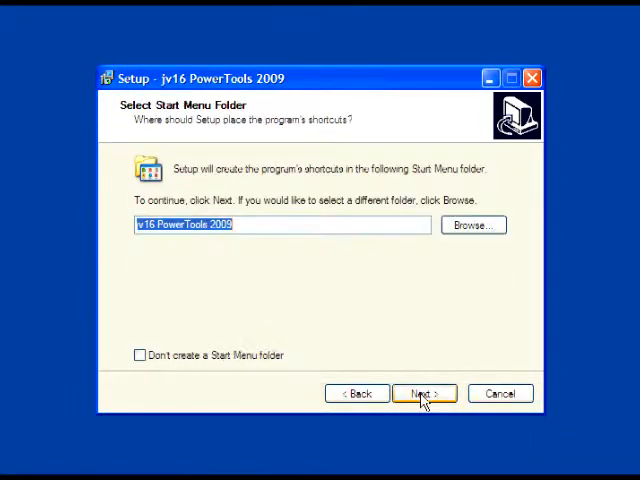
pyautogui.click(421, 393)
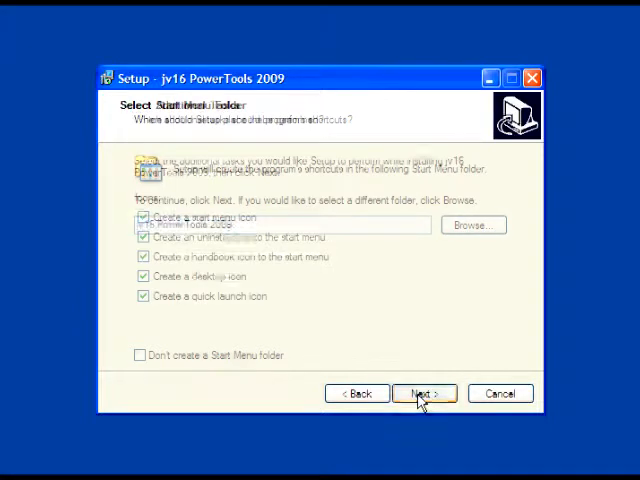
pyautogui.click(425, 393)
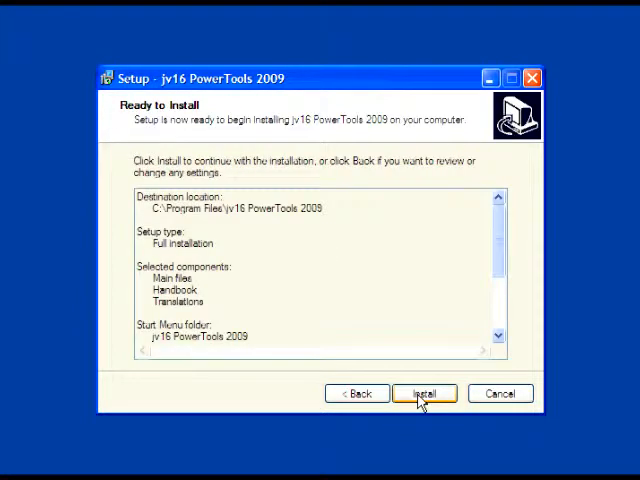
pyautogui.click(425, 393)
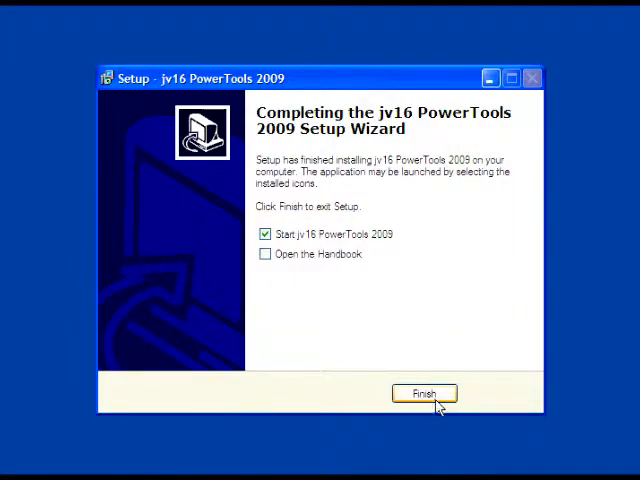
# Finish setup to launch the program and keep English as the Quick Tutorial language.
pyautogui.click(423, 393)
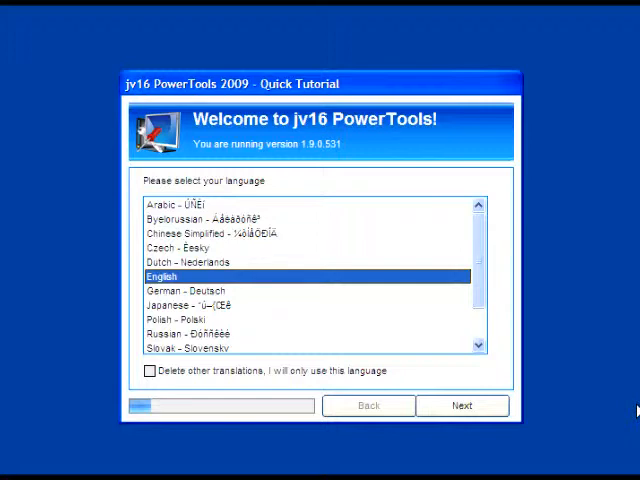
pyautogui.scroll(-3)
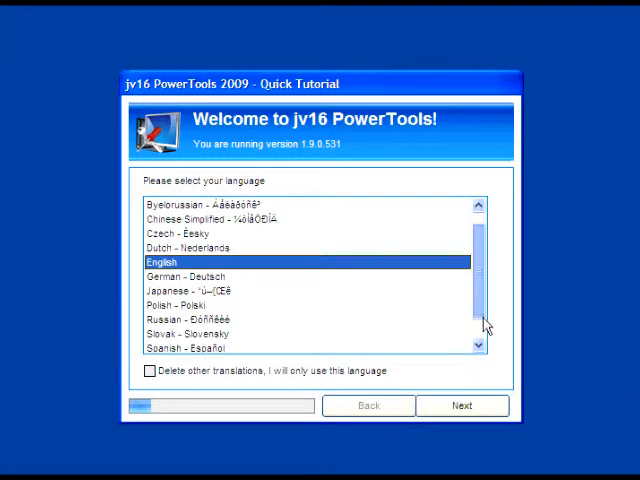
pyautogui.scroll(-3)
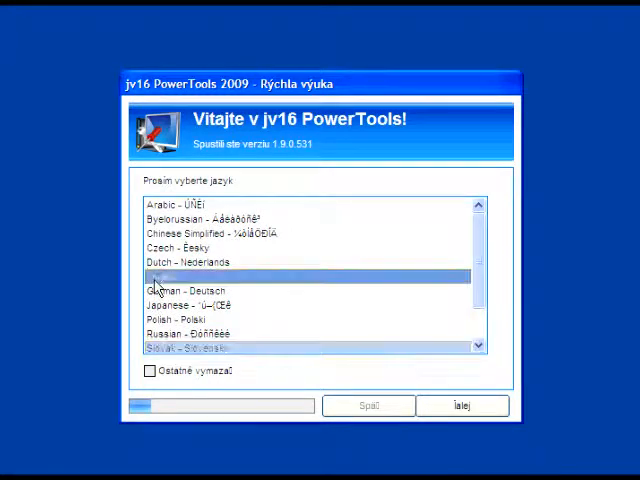
pyautogui.click(466, 405)
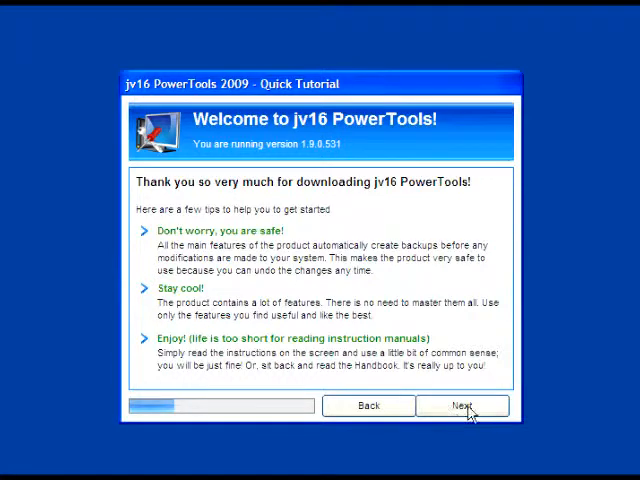
# Advance through the tutorial tips, network settings and newsletter pages to the message options.
pyautogui.click(463, 406)
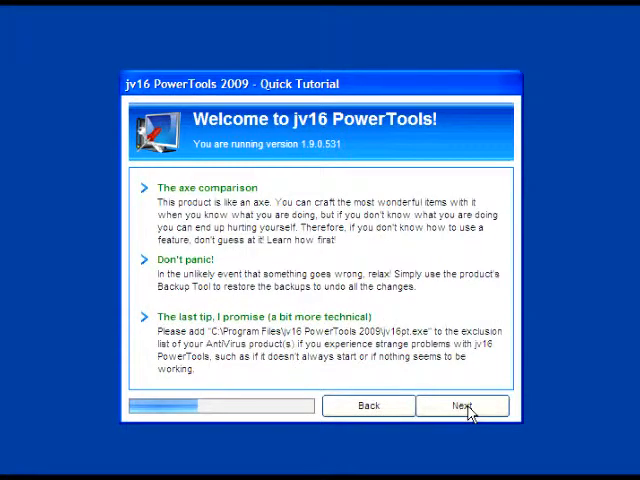
pyautogui.click(465, 405)
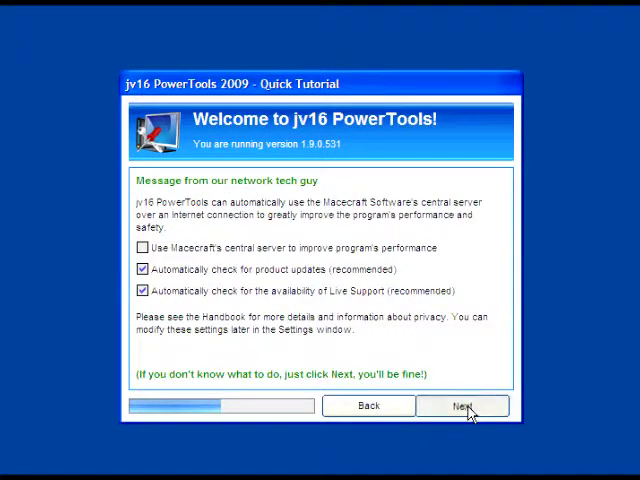
pyautogui.click(464, 405)
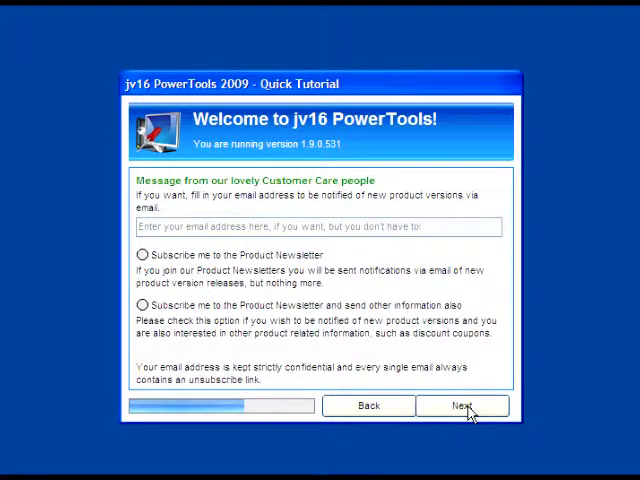
pyautogui.click(462, 406)
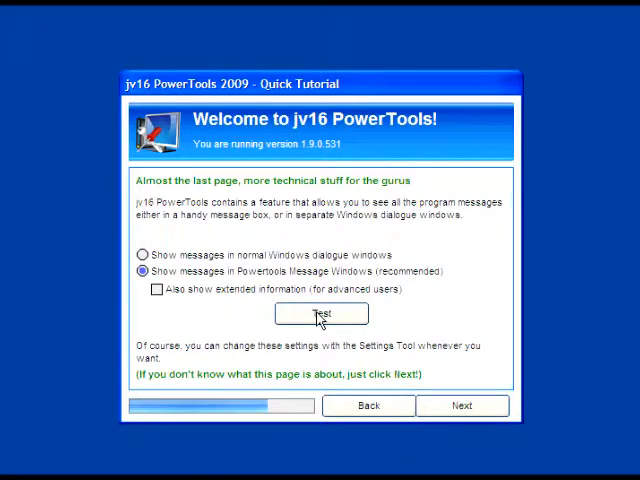
# Show a test message and enable extended information in program messages.
pyautogui.click(321, 314)
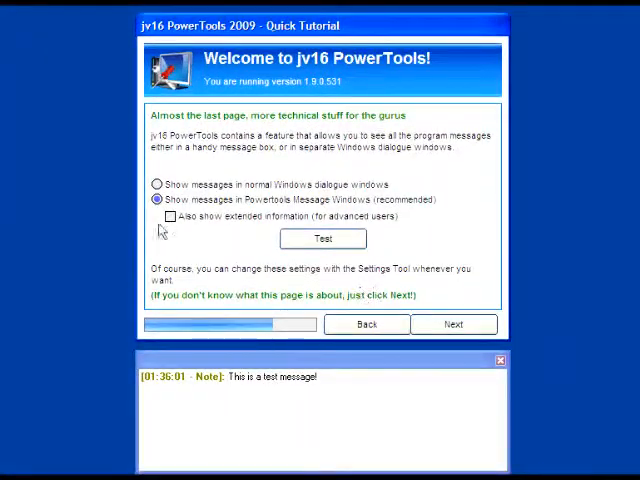
pyautogui.click(170, 217)
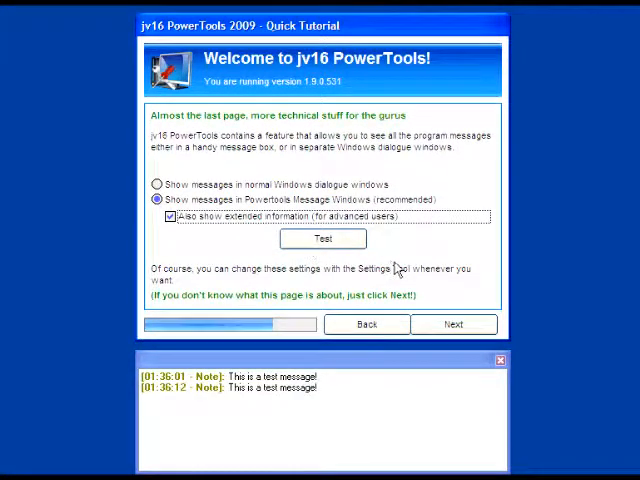
pyautogui.click(454, 323)
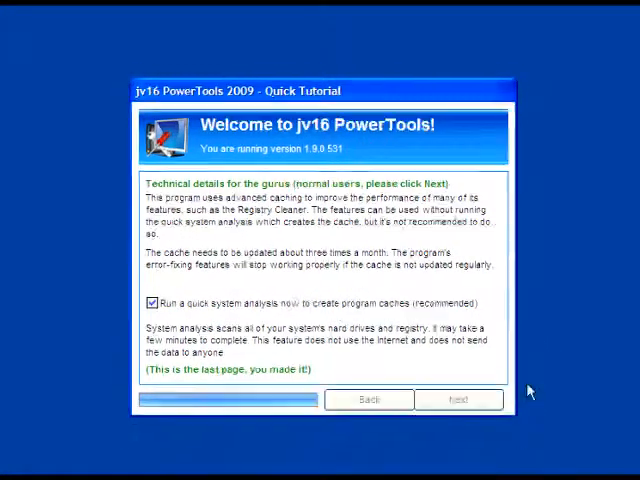
# Finish the tutorial with 'Run a quick system analysis' left ticked.
pyautogui.click(459, 399)
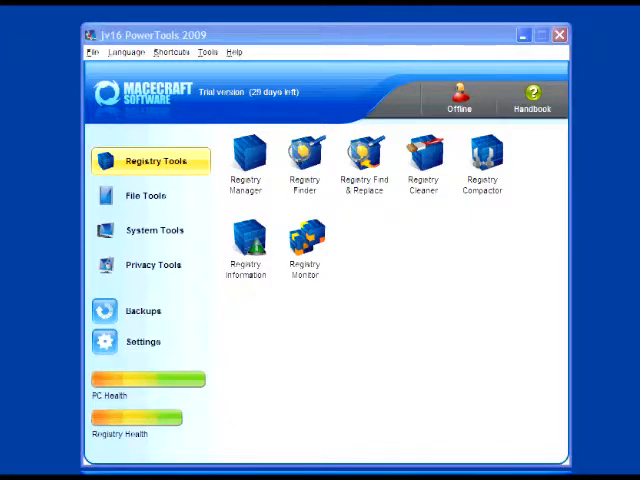
pyautogui.moveTo(468, 98)
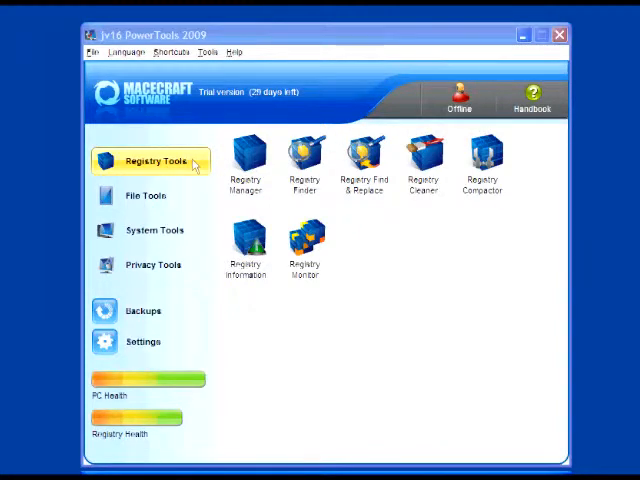
pyautogui.moveTo(380, 213)
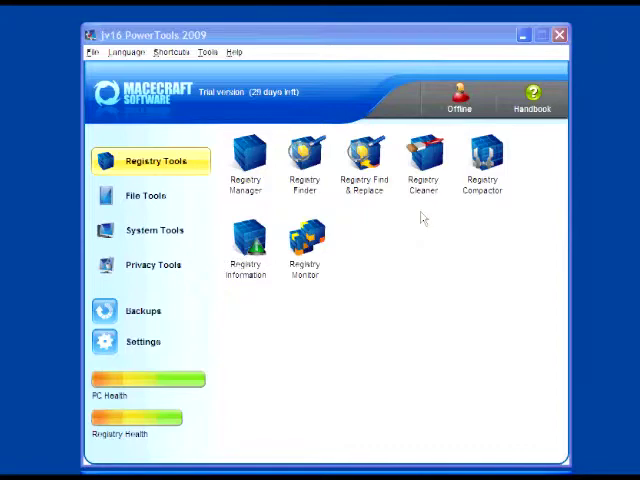
# Open the Registry Cleaner on its engine settings page.
pyautogui.click(420, 155)
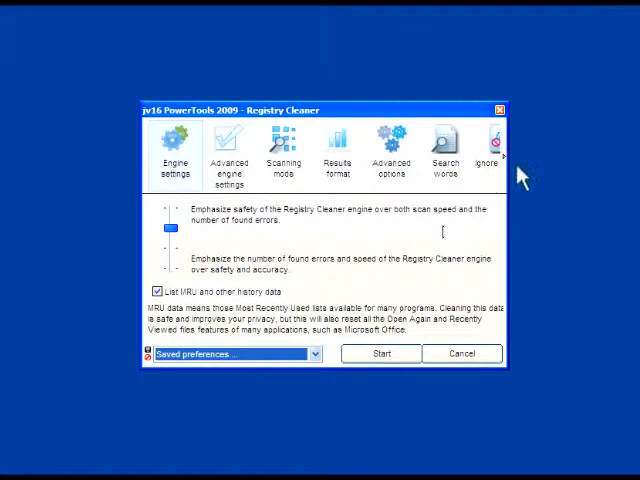
pyautogui.moveTo(512, 240)
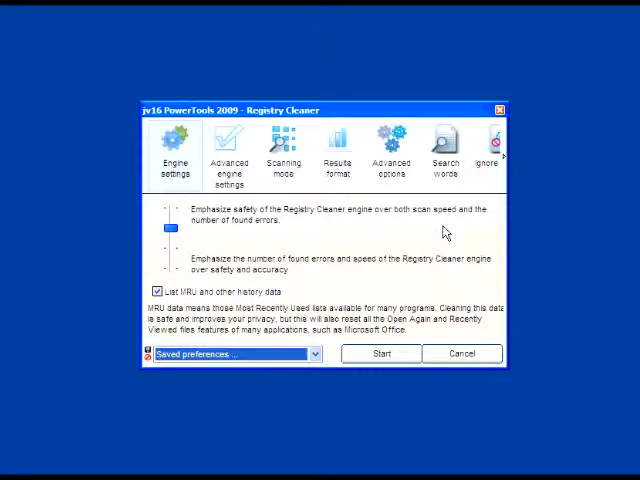
pyautogui.moveTo(381, 353)
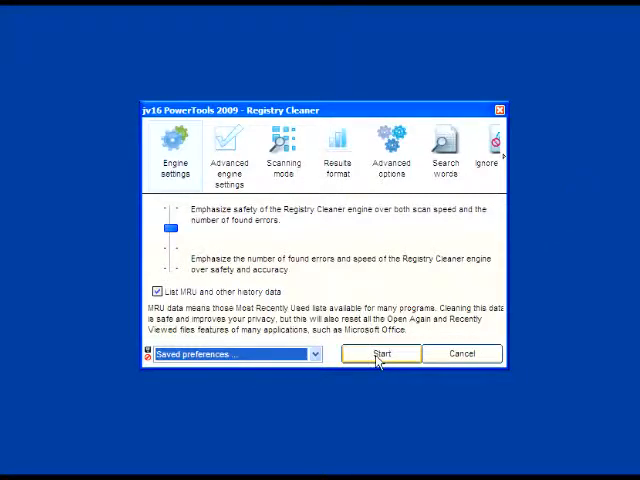
pyautogui.click(380, 353)
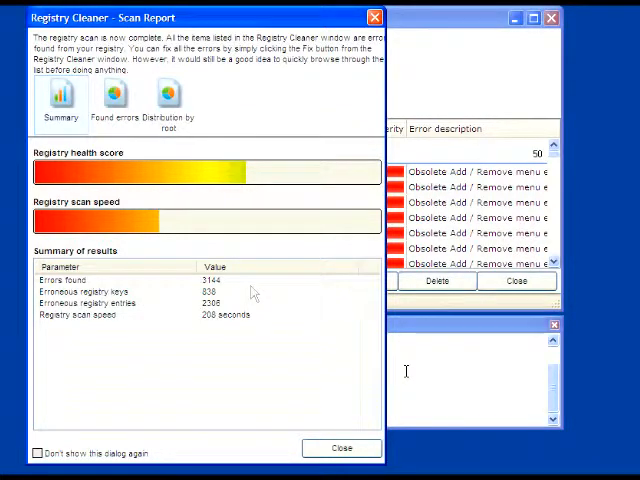
pyautogui.moveTo(260, 296)
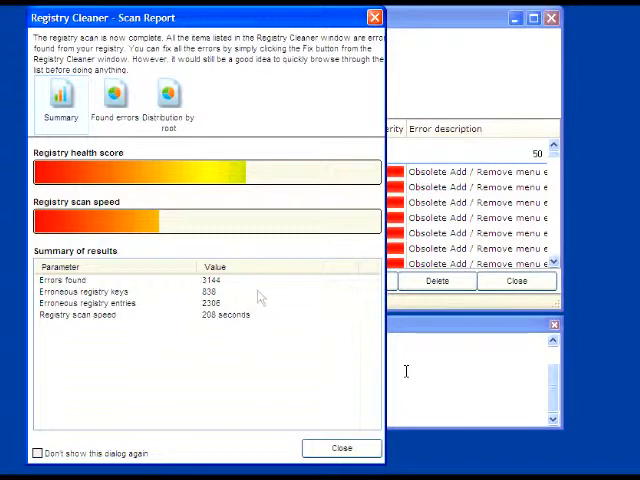
pyautogui.moveTo(272, 306)
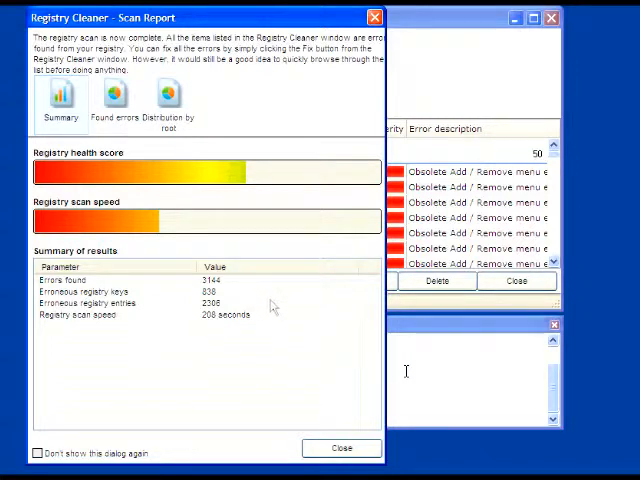
pyautogui.moveTo(287, 320)
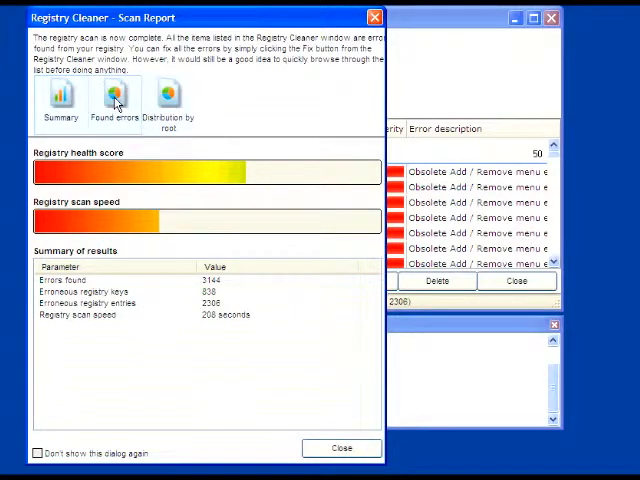
# Show the found errors by type, then the error distribution by registry root.
pyautogui.click(113, 104)
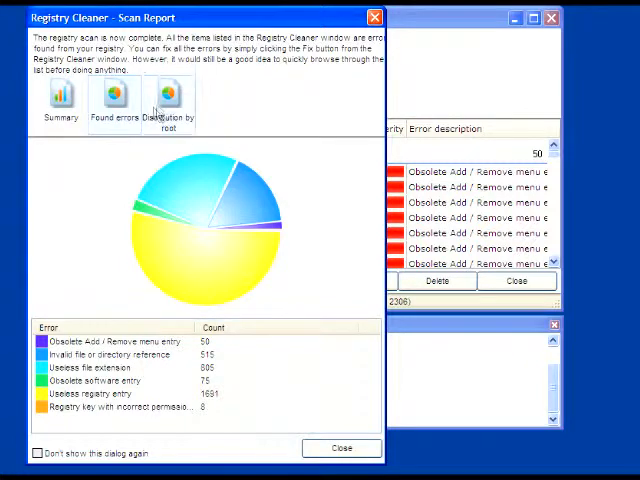
pyautogui.click(168, 106)
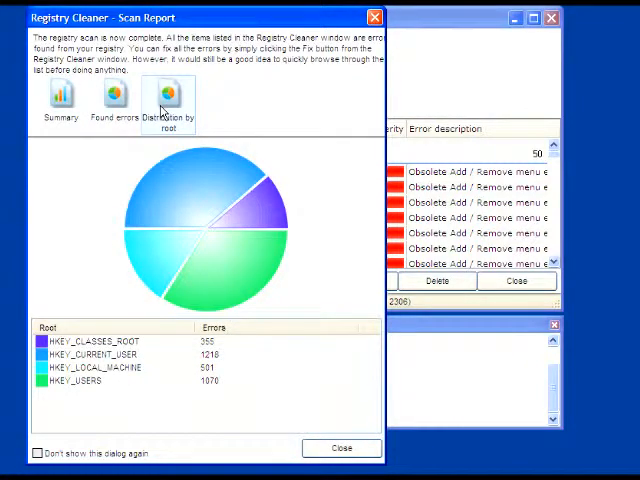
pyautogui.moveTo(342, 458)
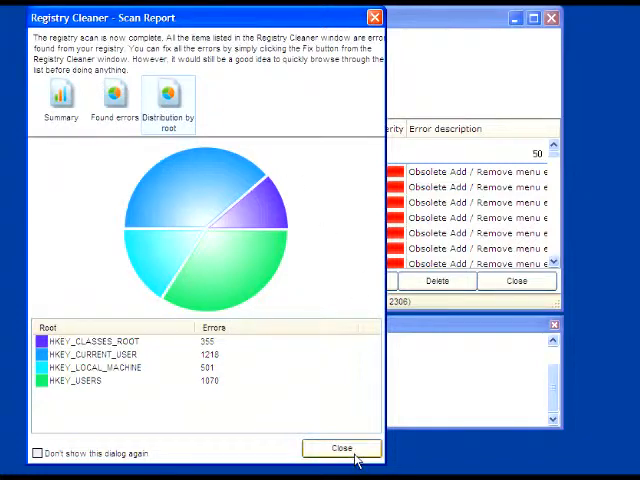
# Close the scan report and open File Finder from the File Tools category.
pyautogui.click(341, 448)
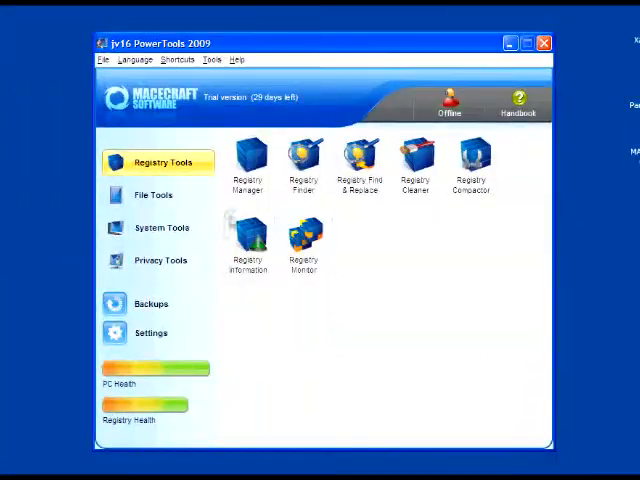
pyautogui.click(153, 194)
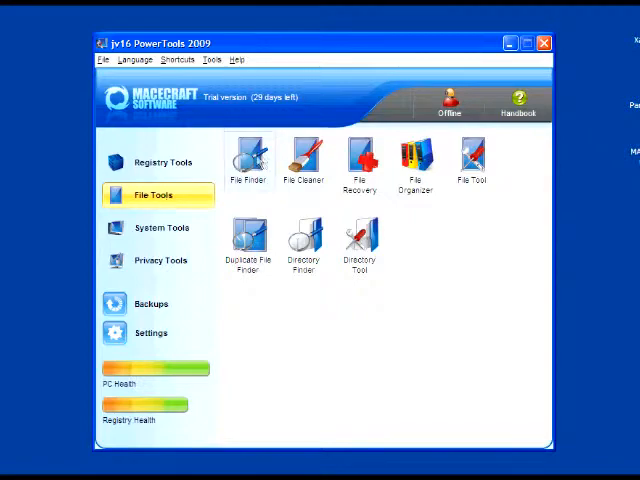
pyautogui.click(248, 160)
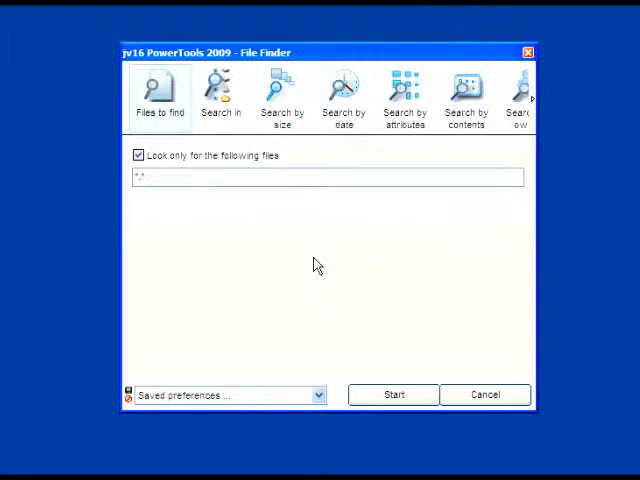
# Add the My Documents manonweb folder to File Finder's search-in locations.
pyautogui.click(224, 93)
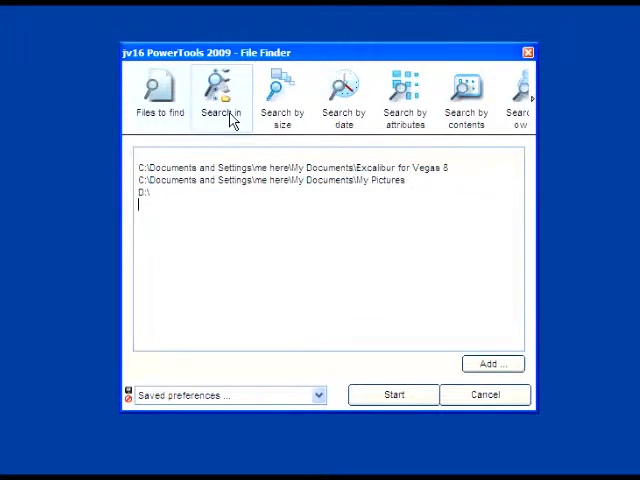
pyautogui.moveTo(480, 327)
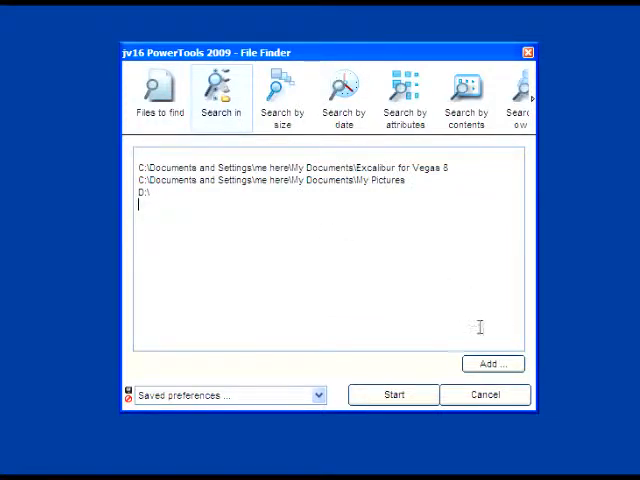
pyautogui.click(497, 363)
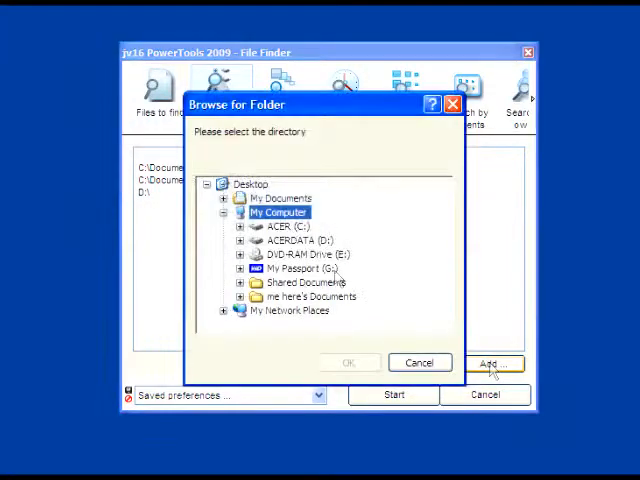
pyautogui.click(283, 226)
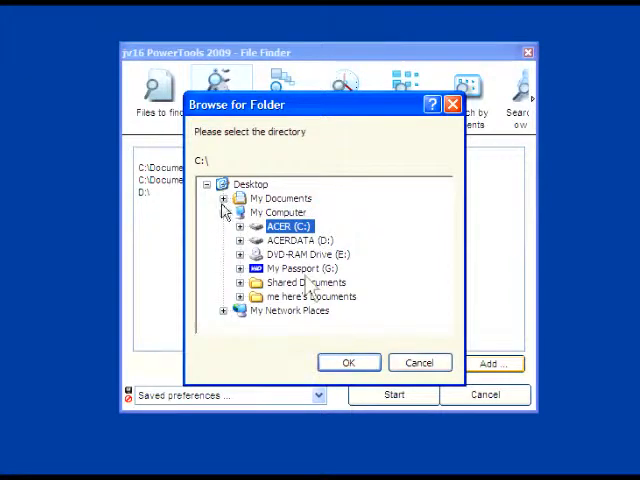
pyautogui.click(224, 198)
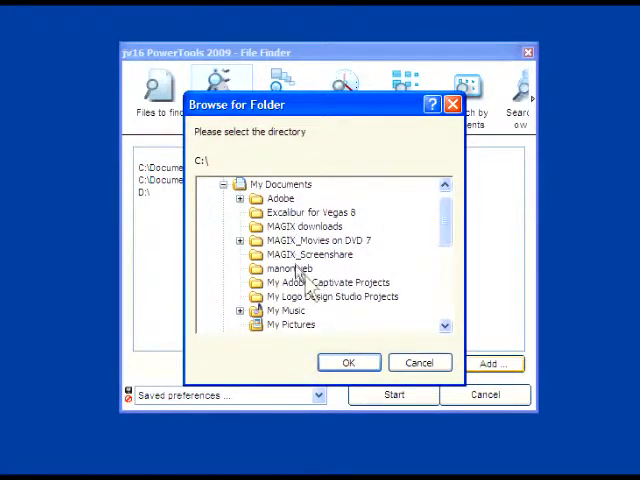
pyautogui.click(349, 362)
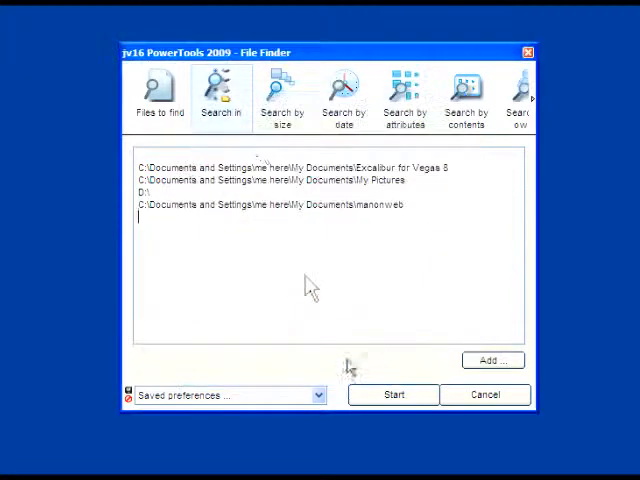
pyautogui.click(282, 93)
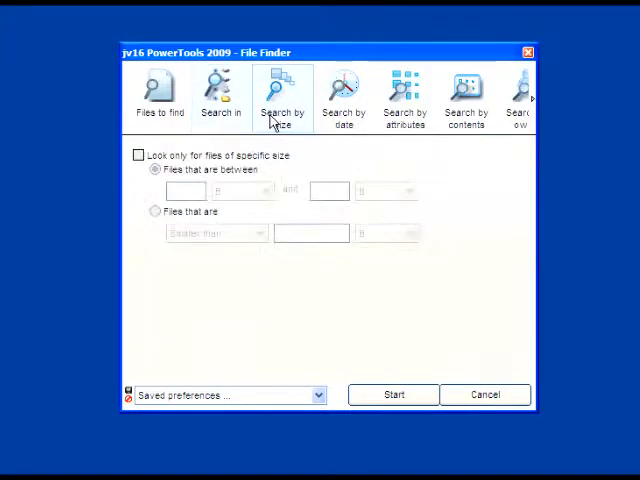
# Toggle the file size filter and view the date and attribute search criteria.
pyautogui.click(138, 155)
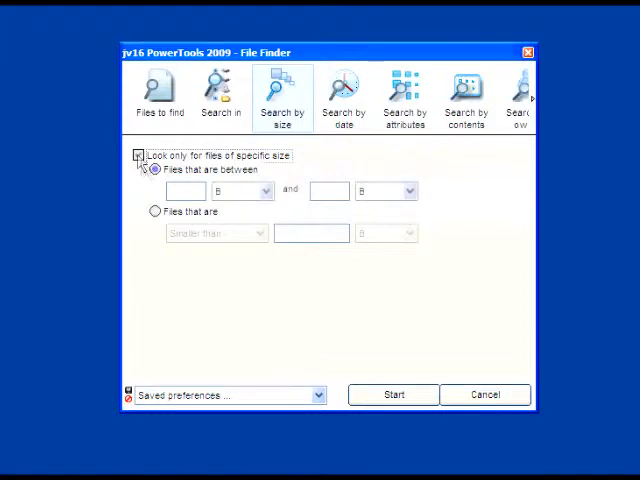
pyautogui.click(138, 155)
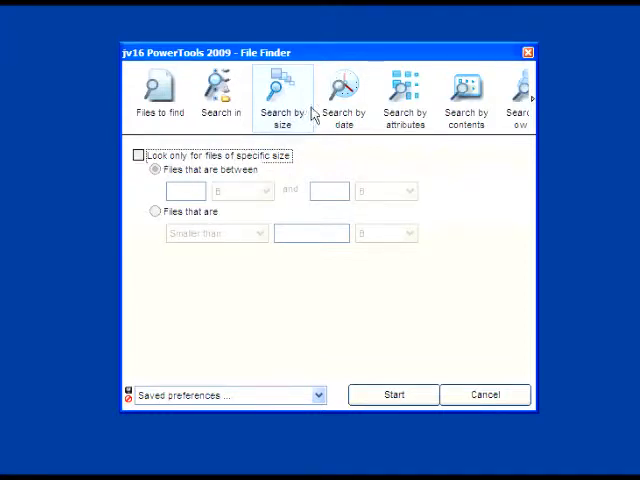
pyautogui.click(344, 90)
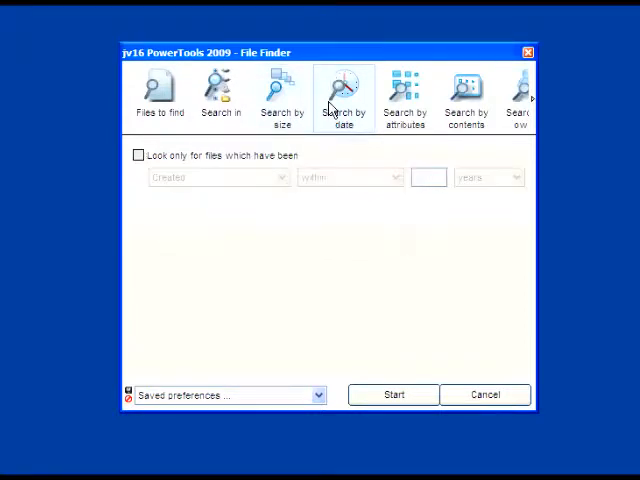
pyautogui.click(138, 155)
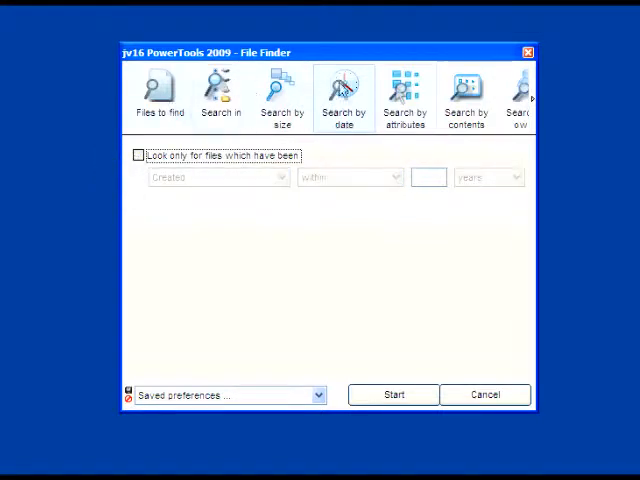
pyautogui.click(408, 90)
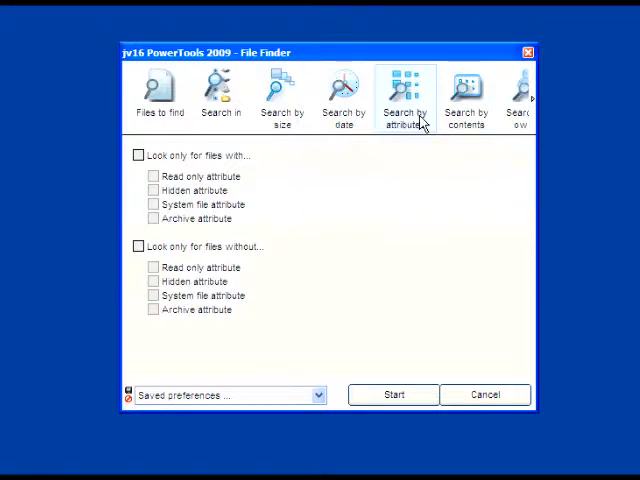
# Limit the search to files containing the text 'work'.
pyautogui.click(471, 92)
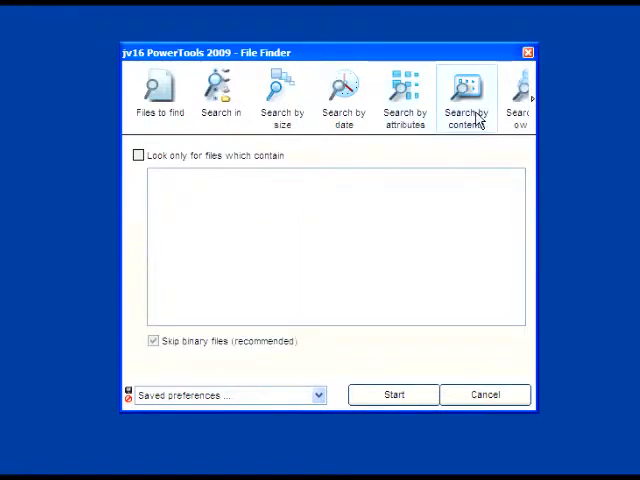
pyautogui.click(138, 155)
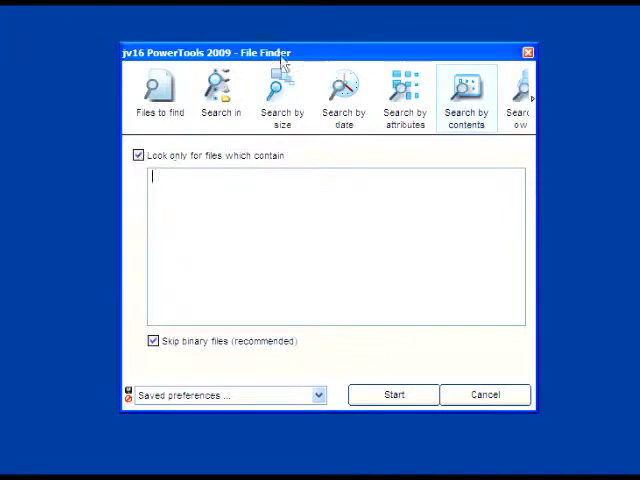
pyautogui.write('work')
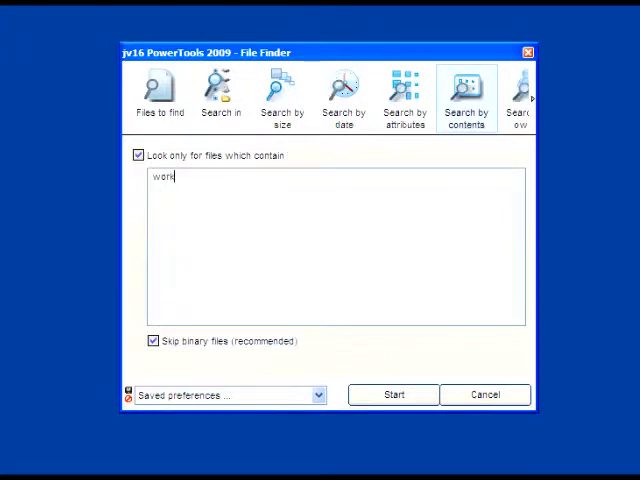
# Review the owner, options and ignore-words tabs, then cancel File Finder.
pyautogui.click(526, 95)
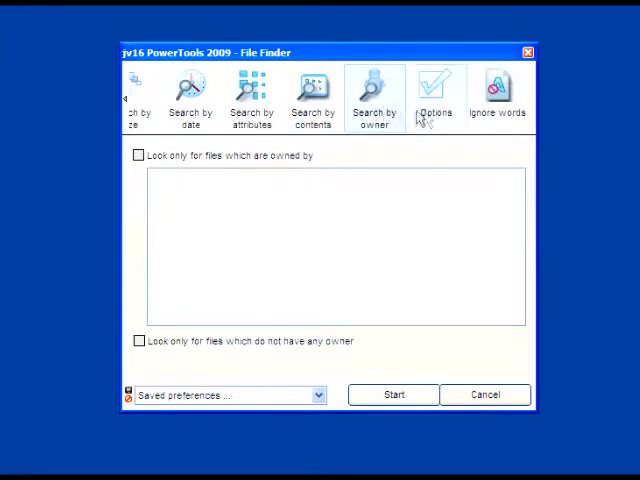
pyautogui.click(436, 85)
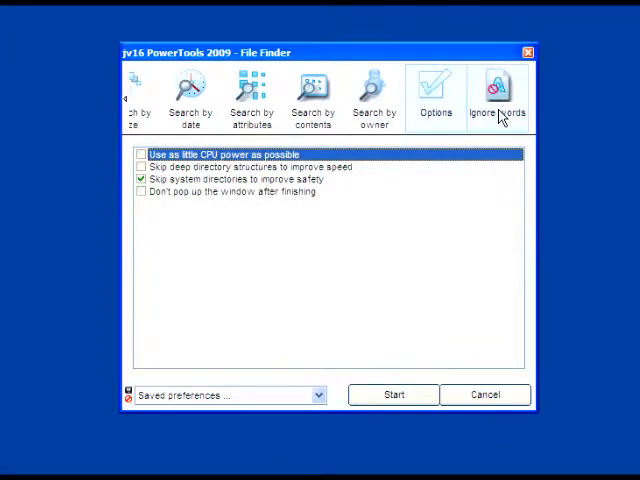
pyautogui.click(493, 95)
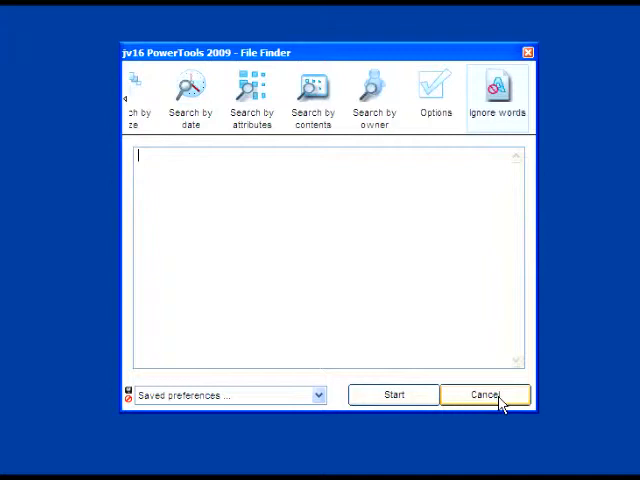
pyautogui.click(490, 394)
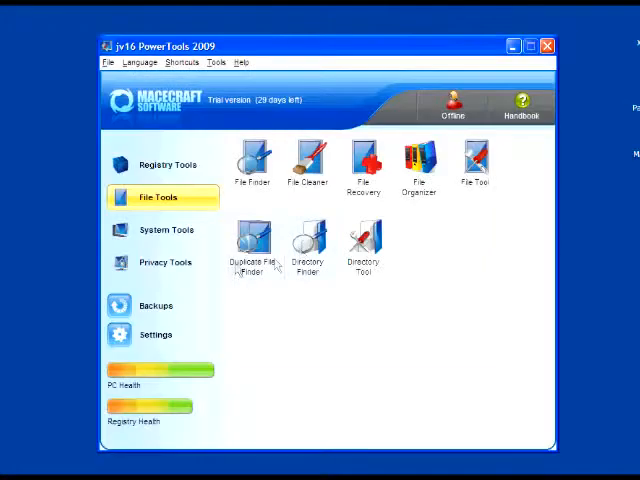
pyautogui.click(160, 230)
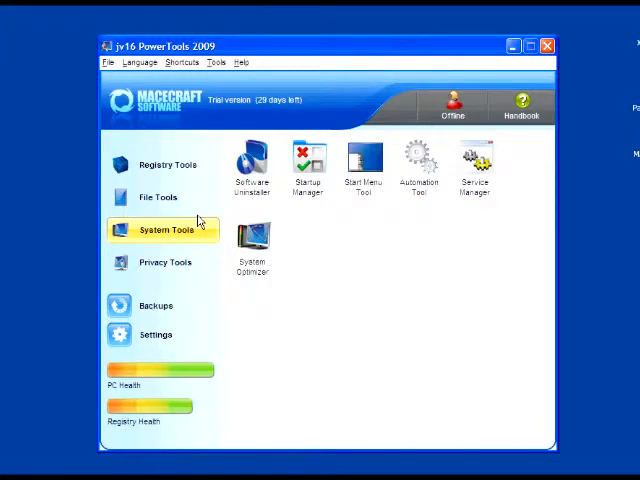
pyautogui.moveTo(360, 240)
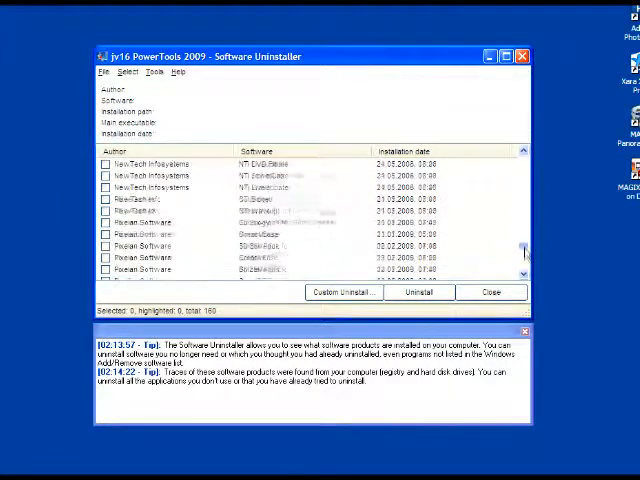
# Scroll through the installed software list and close the Software Uninstaller.
pyautogui.scroll(-3)
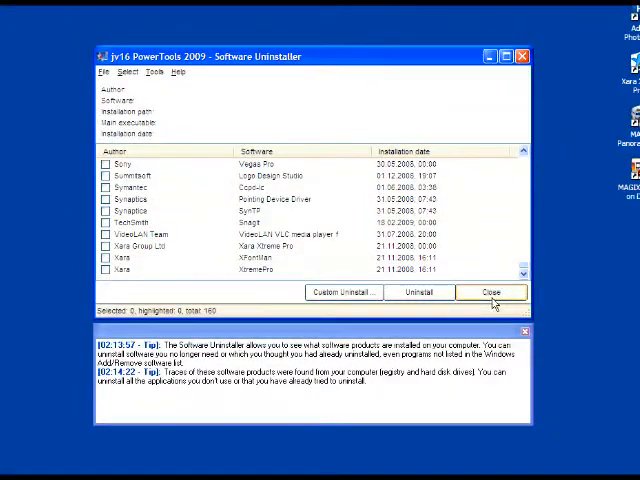
pyautogui.click(490, 292)
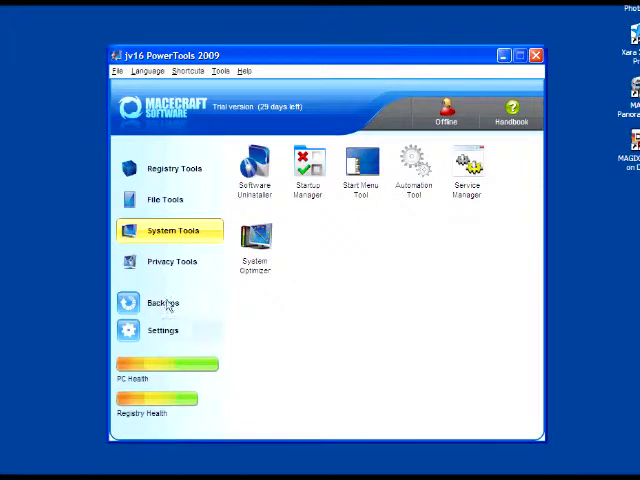
# Review the History Cleaner's 2175 application history items, close it, and go to Backups.
pyautogui.click(171, 261)
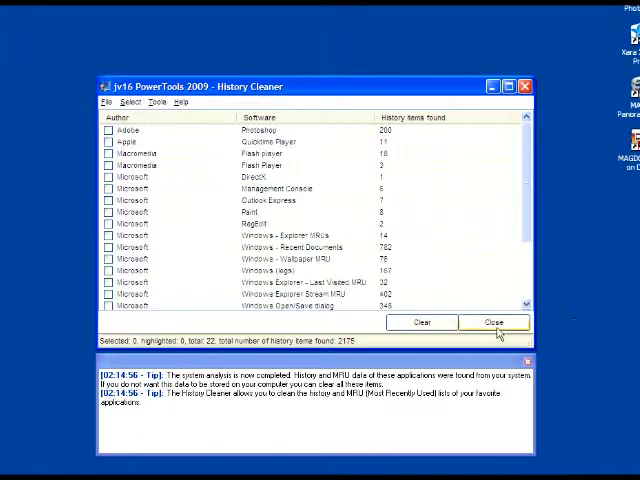
pyautogui.click(498, 321)
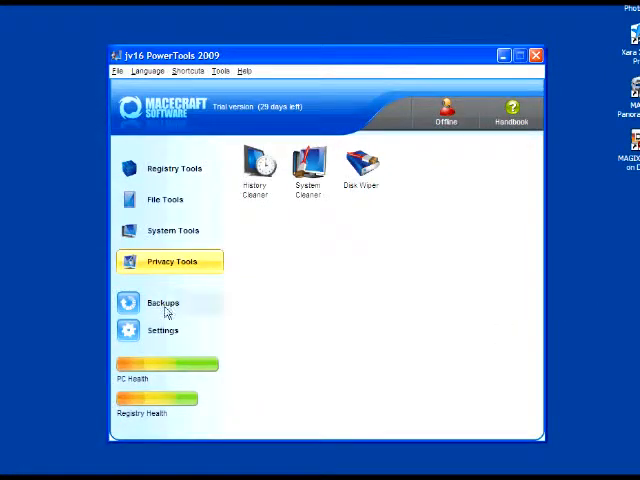
pyautogui.click(163, 302)
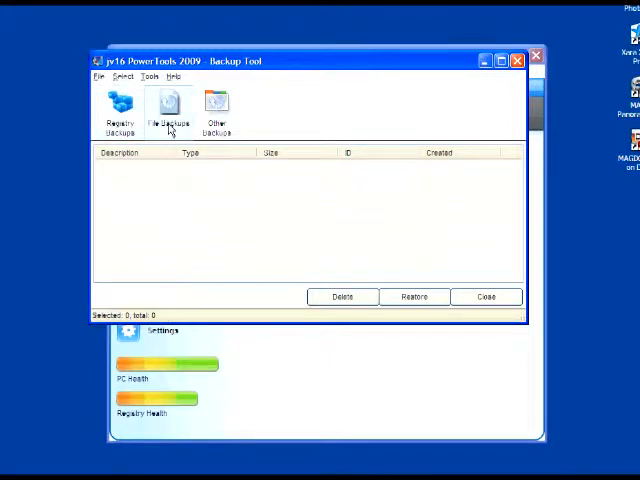
# Confirm the File Backups and Other Backups lists are empty, then close the Backup Tool.
pyautogui.click(217, 108)
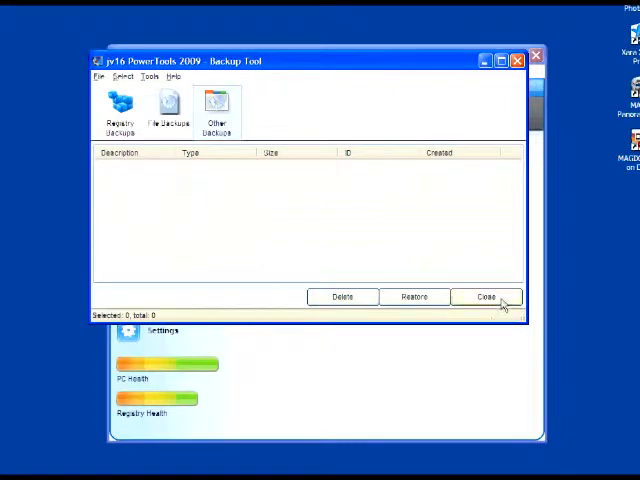
pyautogui.click(487, 296)
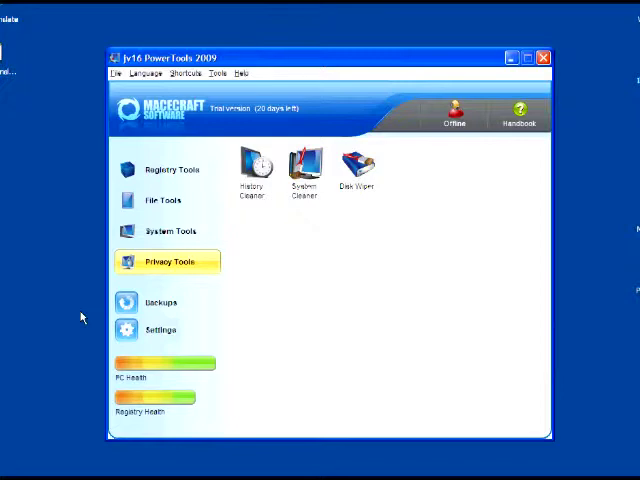
pyautogui.click(160, 329)
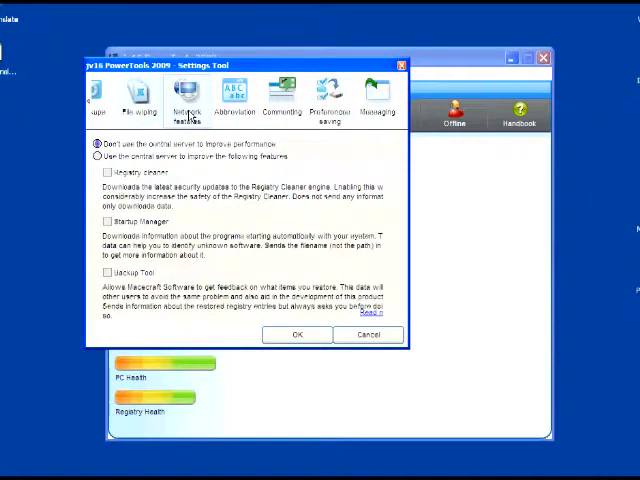
# Close the Settings Tool after viewing its Network features page.
pyautogui.click(376, 93)
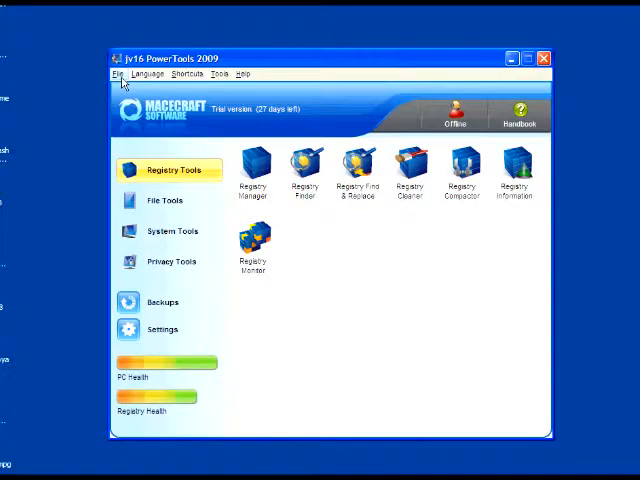
pyautogui.click(117, 73)
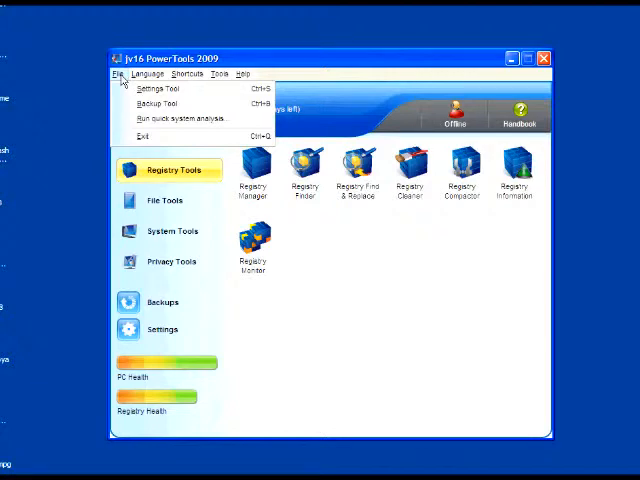
# Browse the Language, Shortcuts and Tools menus, then open the PDF Handbook's table of contents.
pyautogui.click(146, 73)
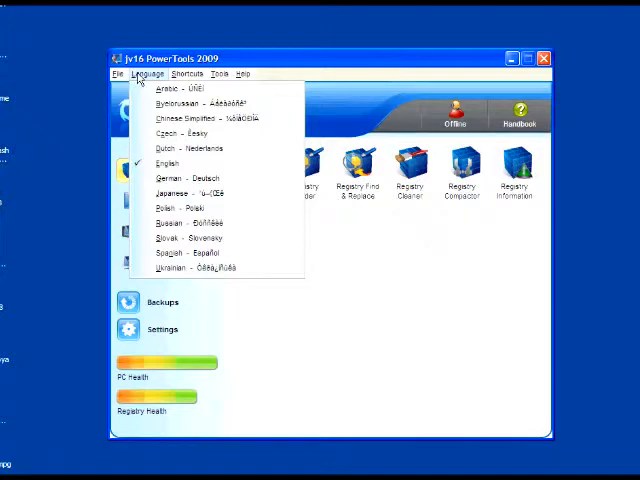
pyautogui.click(192, 74)
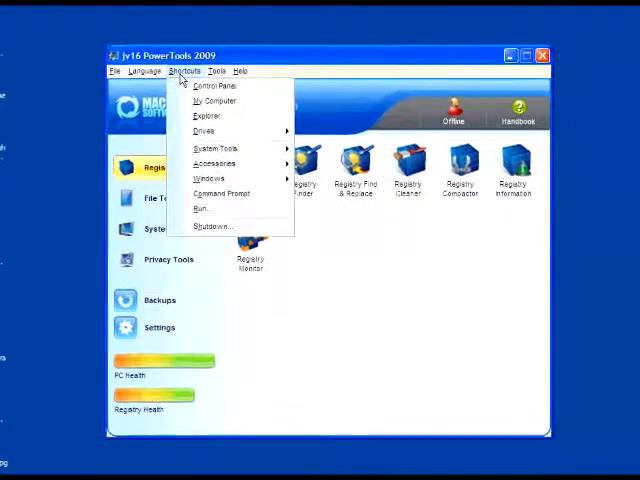
pyautogui.click(210, 63)
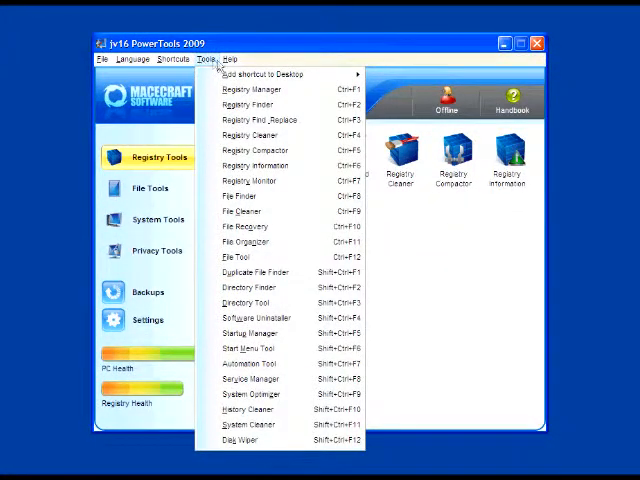
pyautogui.click(230, 60)
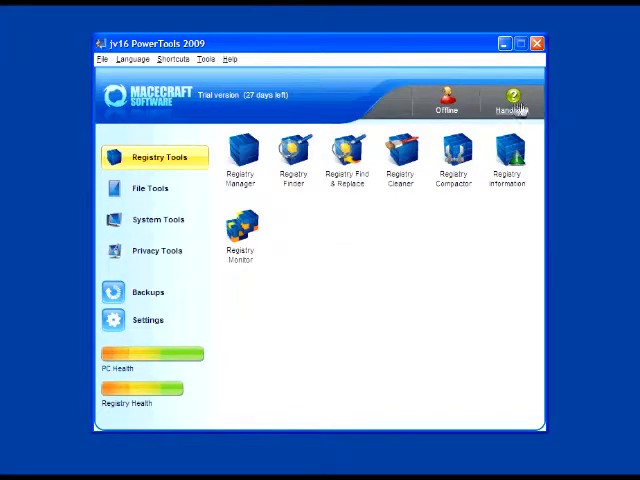
pyautogui.click(513, 93)
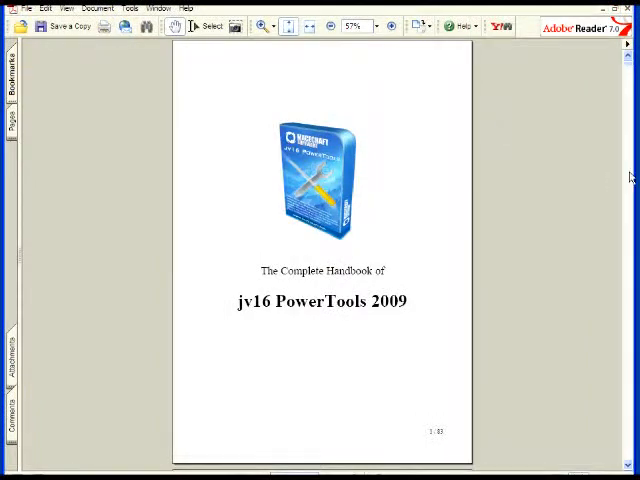
pyautogui.scroll(-3)
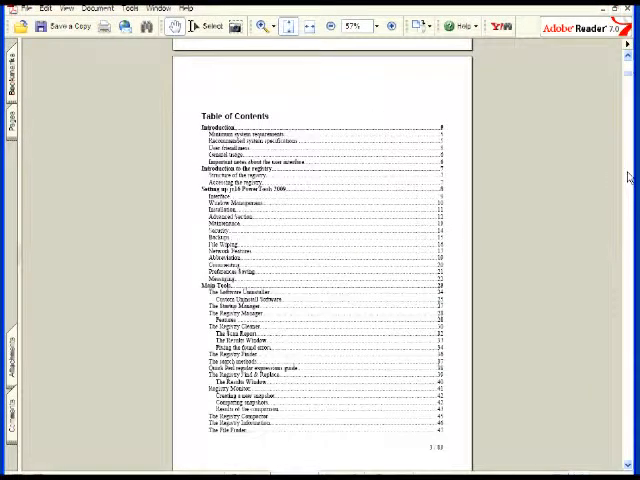